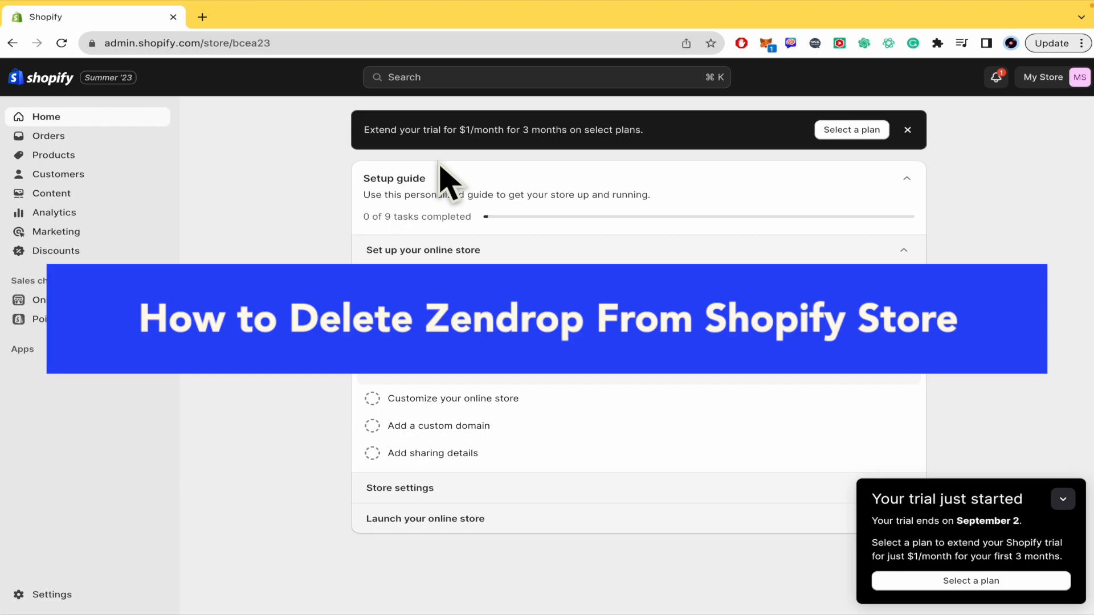
# - Open Settings, then Apps and sales channels to list Zendrop, Point of Sale and Online Store
pyautogui.click(422, 249)
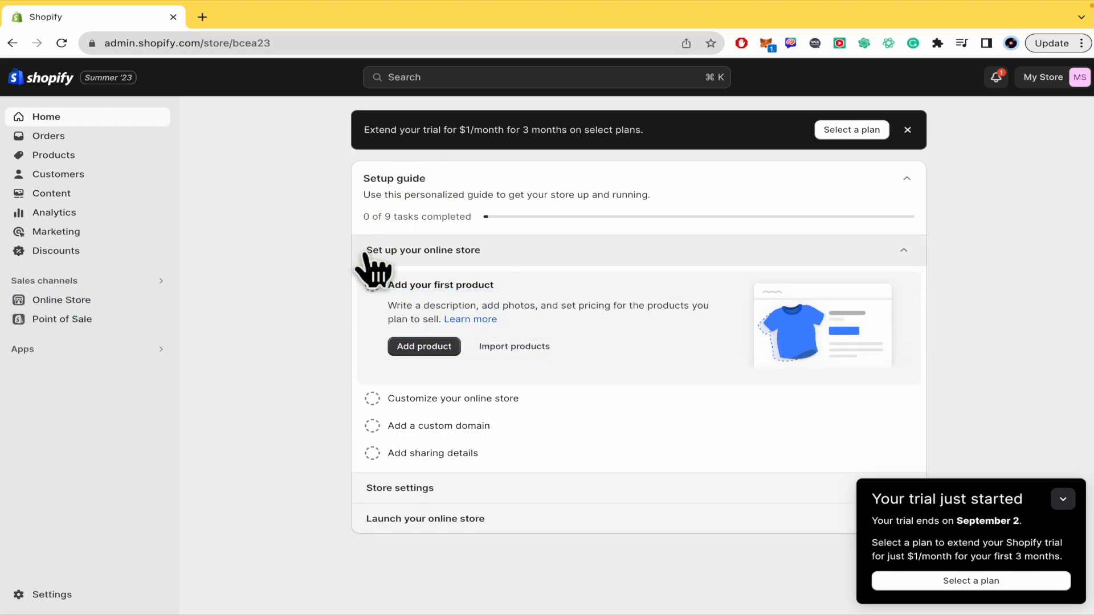
pyautogui.moveTo(319, 318)
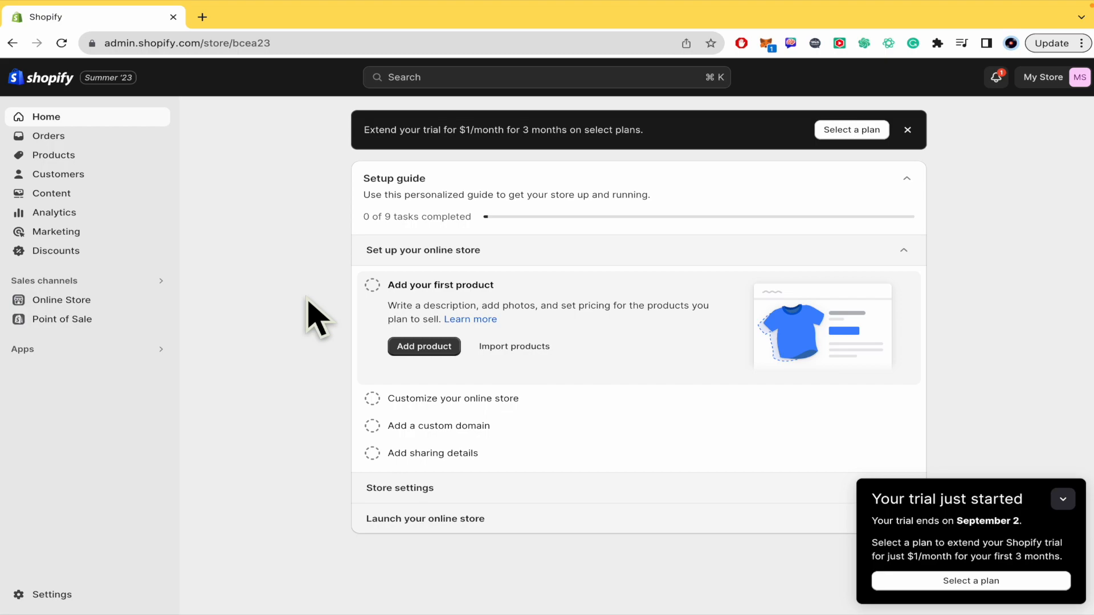
pyautogui.moveTo(299, 286)
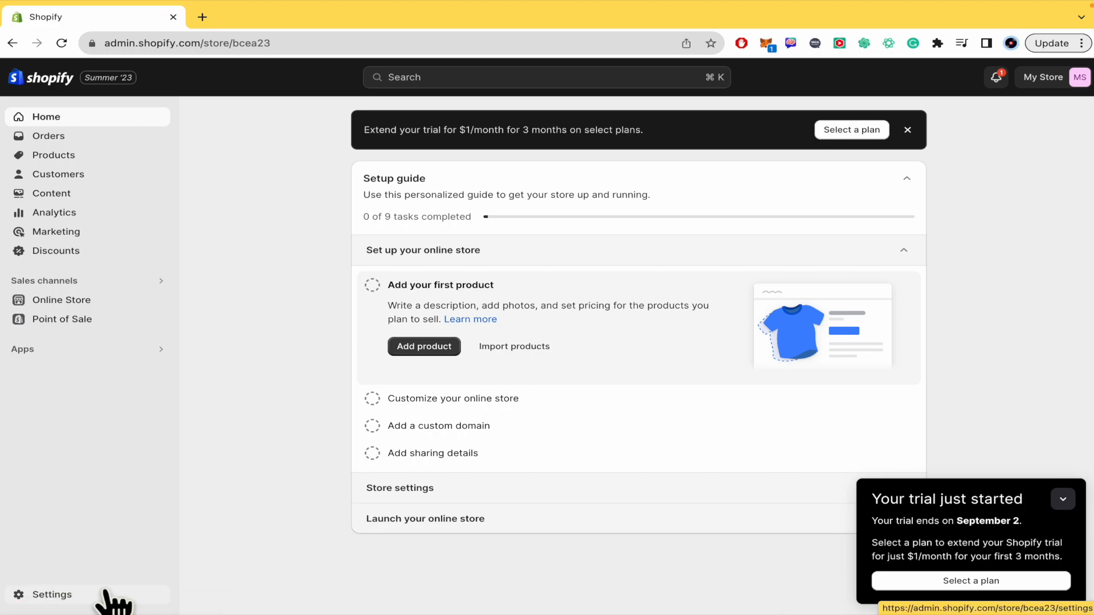
pyautogui.click(51, 594)
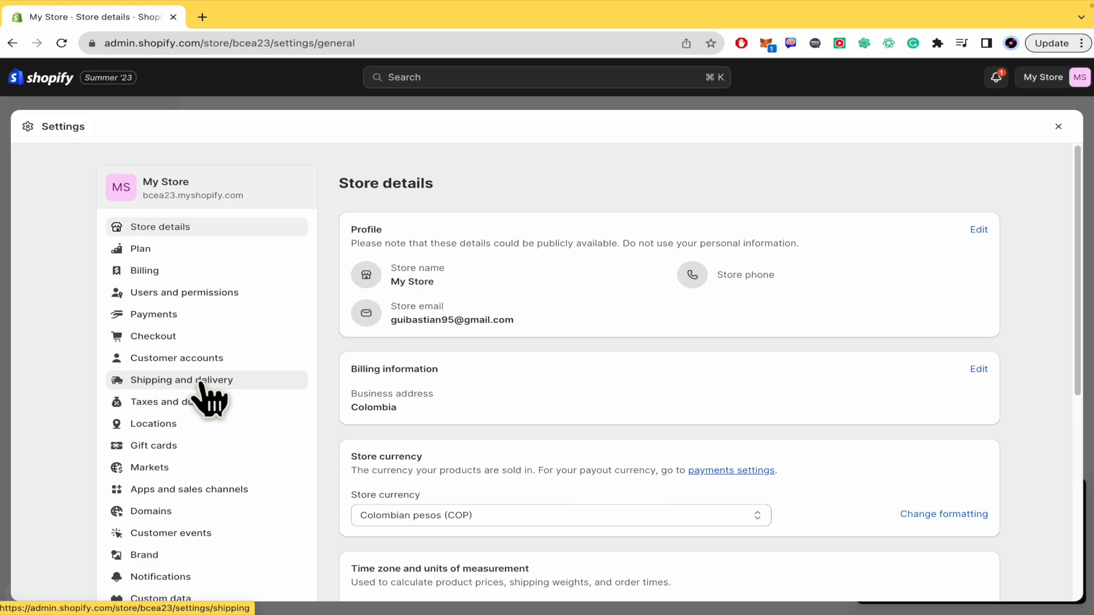
pyautogui.moveTo(156, 503)
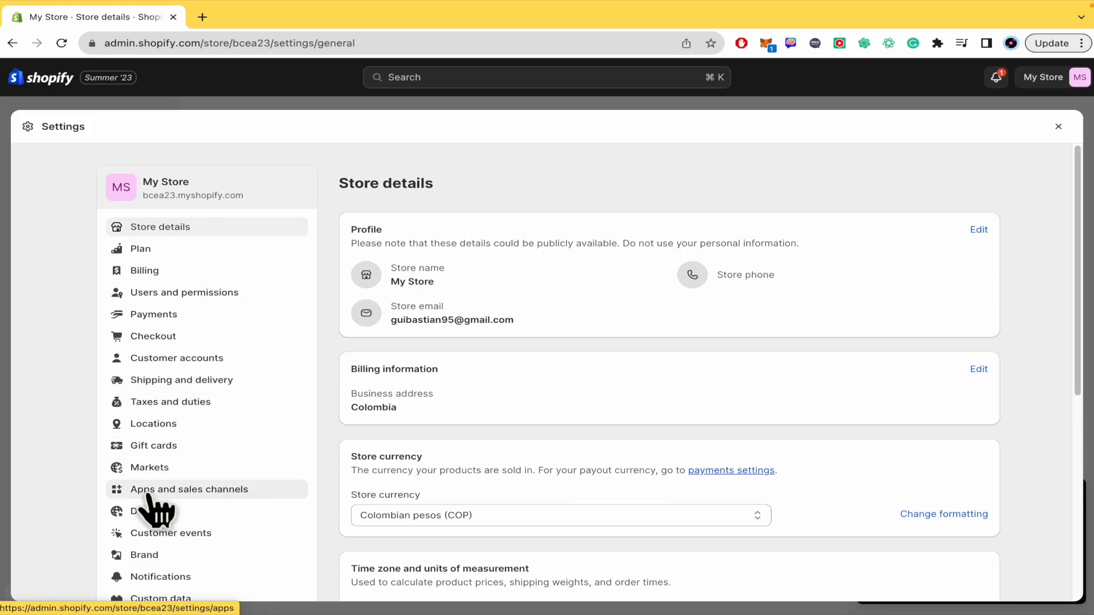
pyautogui.click(189, 489)
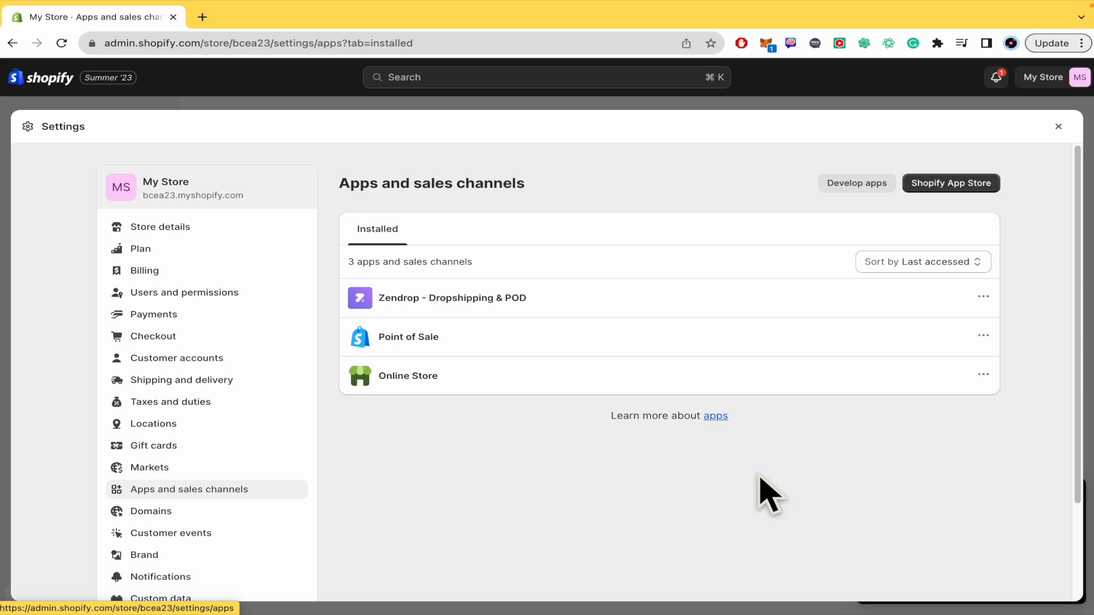
pyautogui.moveTo(764, 300)
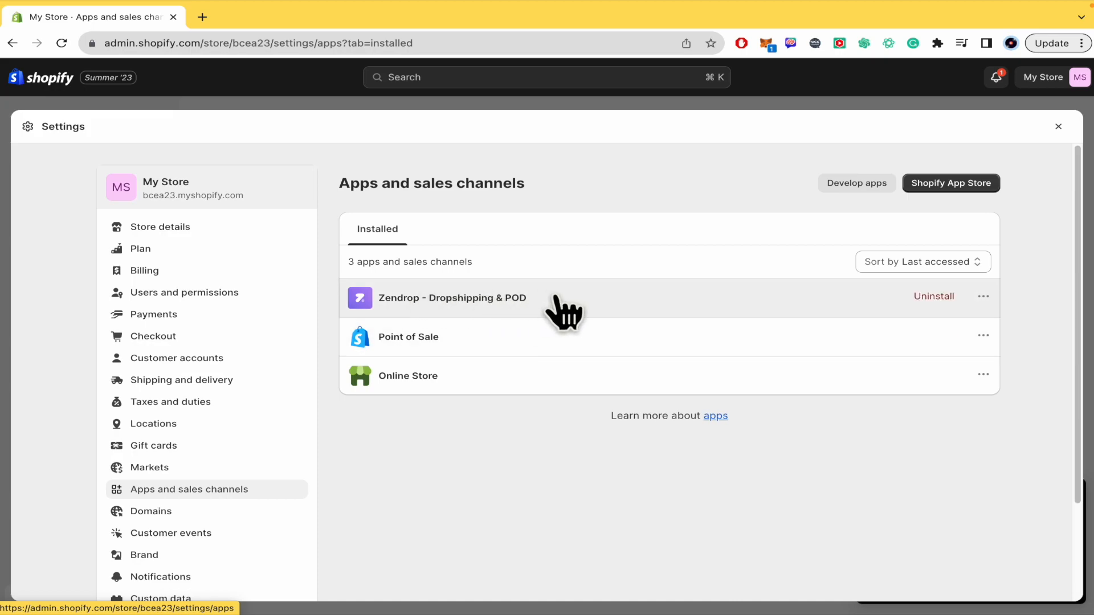
pyautogui.moveTo(933, 296)
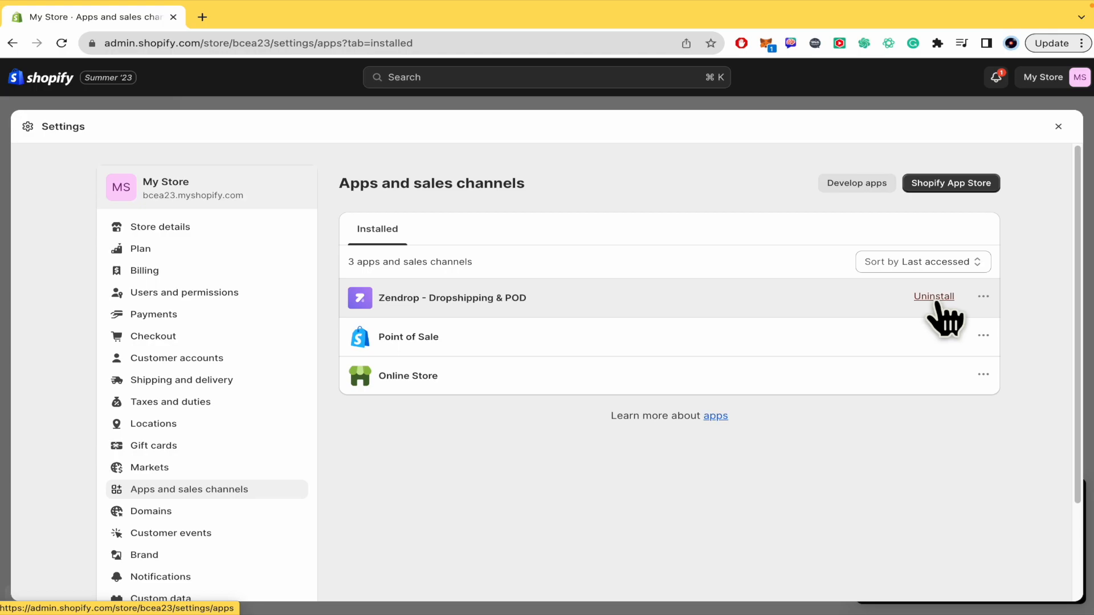
# - Uninstall Zendrop, moving its inventory to Shop location with reason 'Not using app now'
pyautogui.click(933, 296)
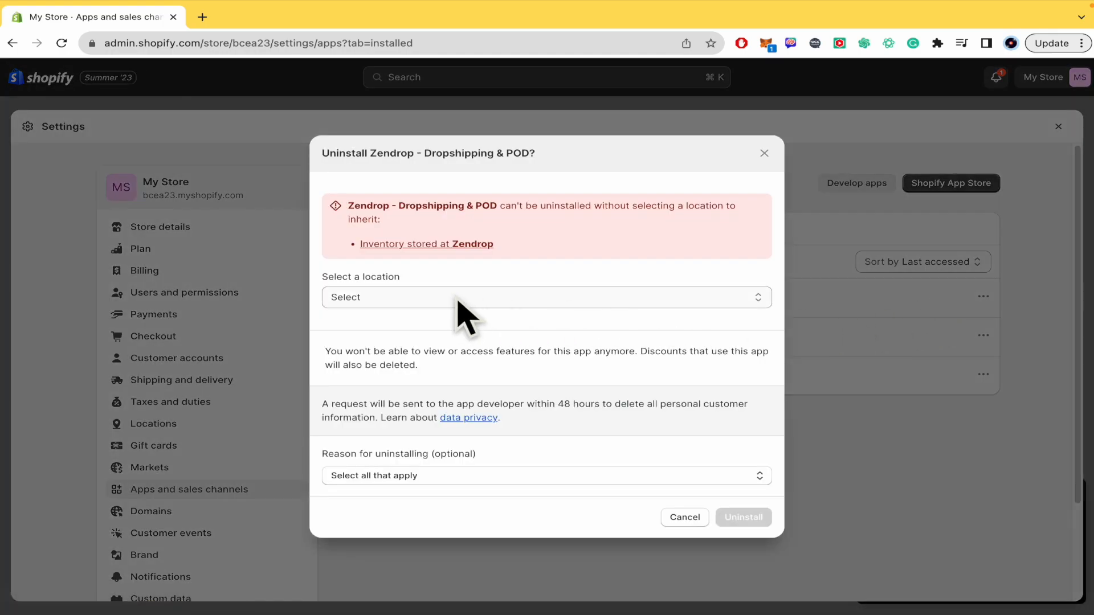
pyautogui.click(547, 297)
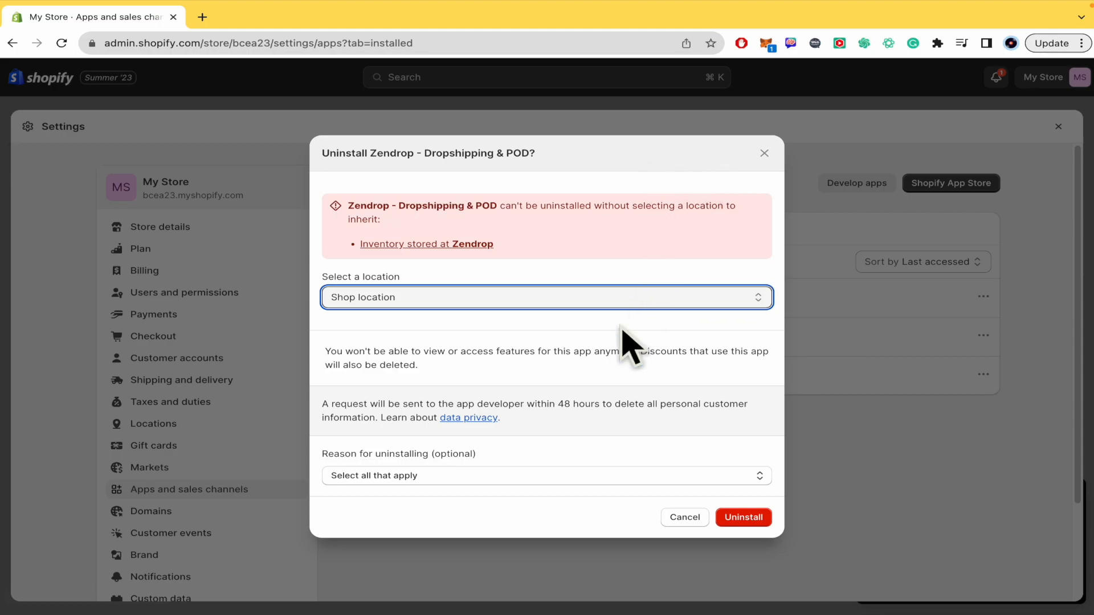
pyautogui.moveTo(438, 484)
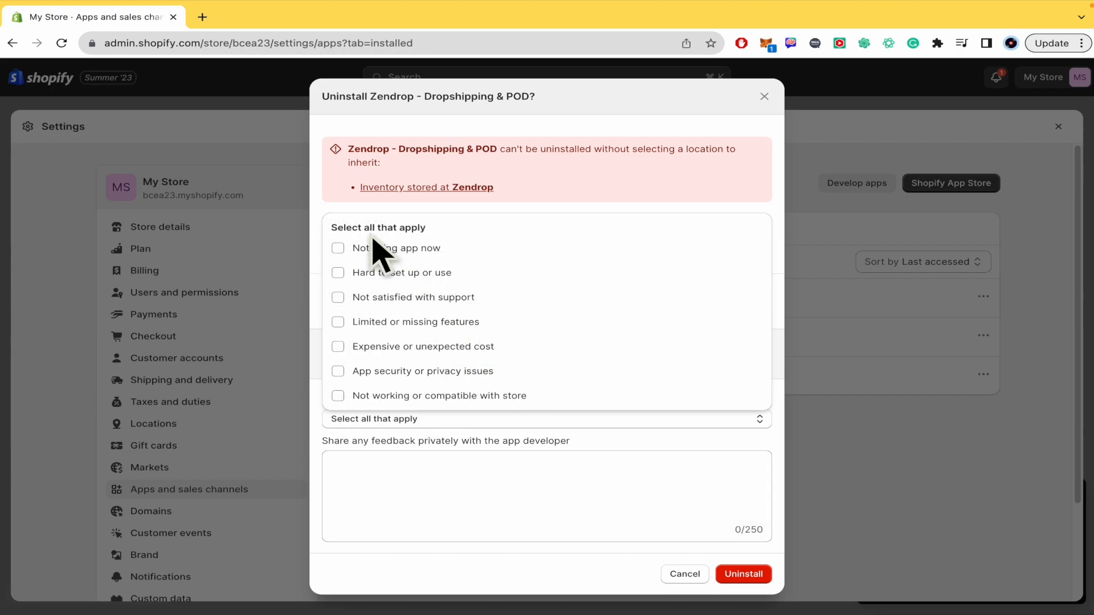
pyautogui.click(338, 248)
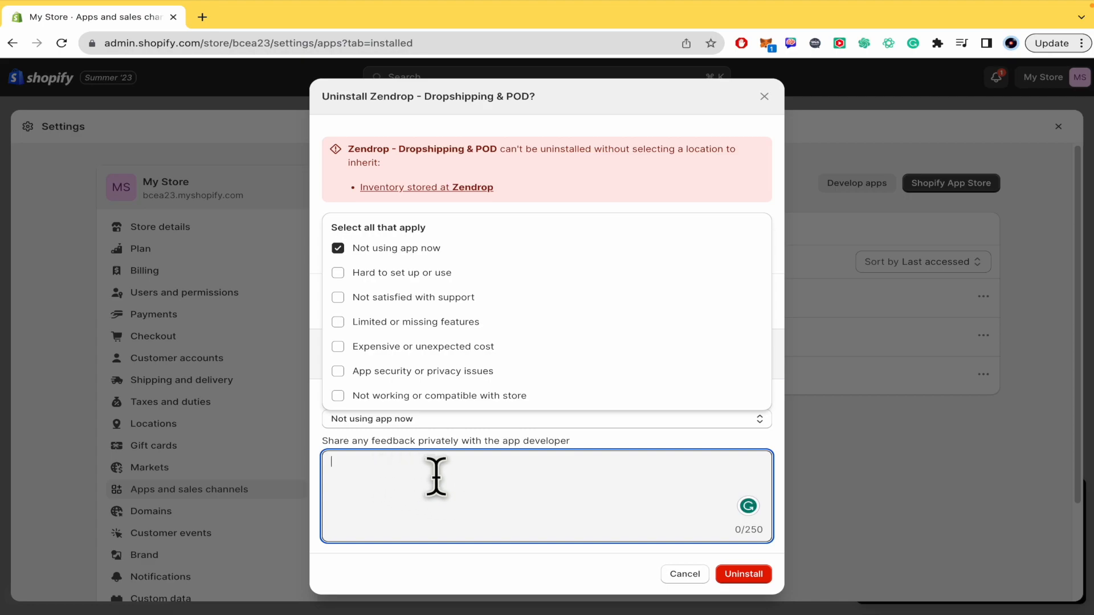
pyautogui.moveTo(672, 526)
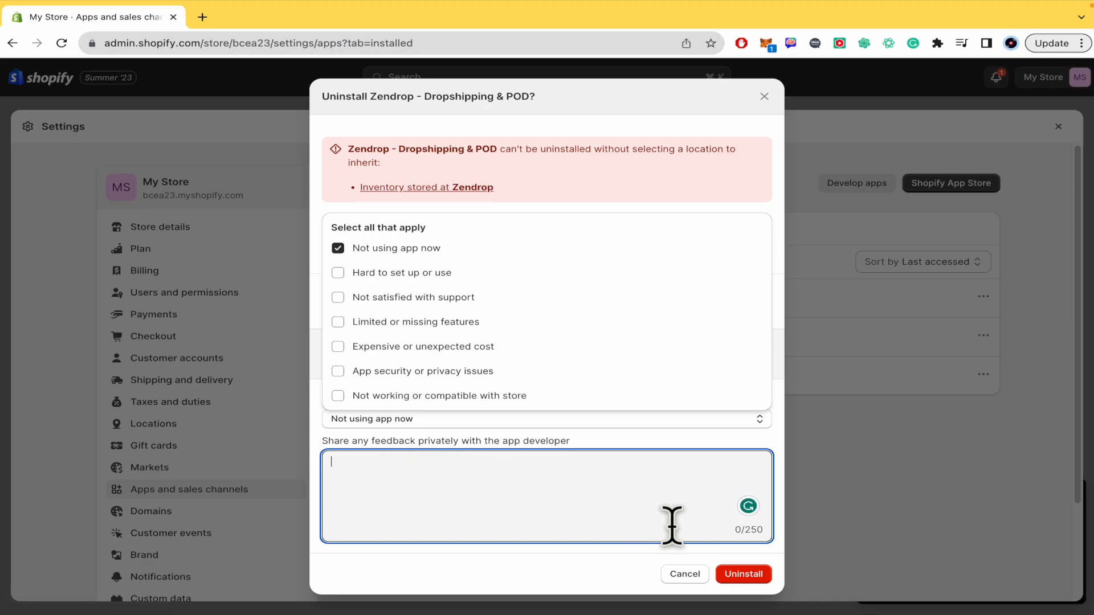
pyautogui.moveTo(570, 466)
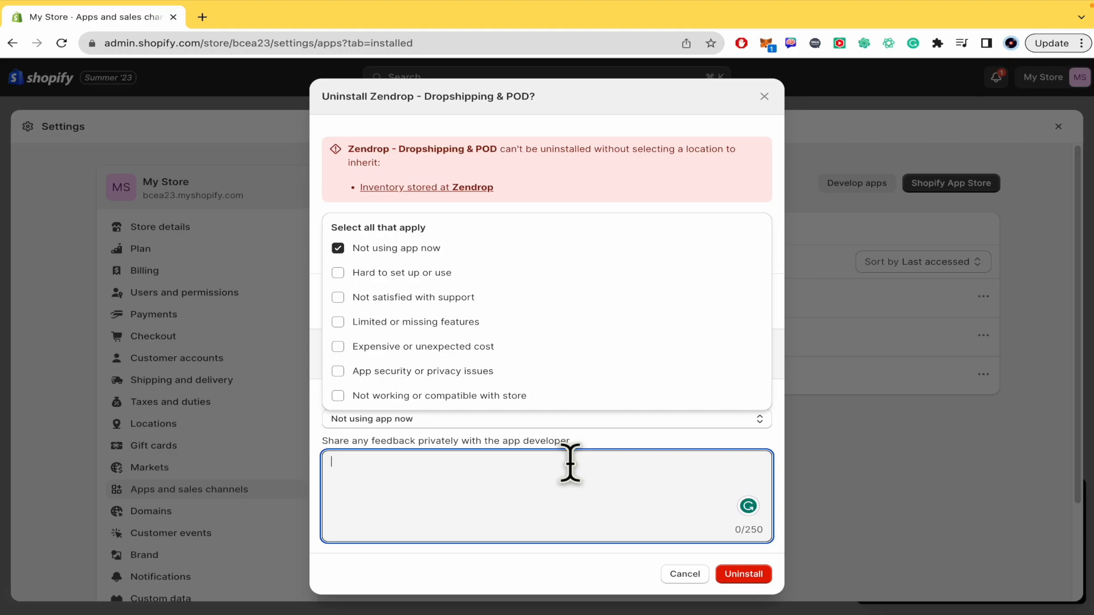
pyautogui.moveTo(505, 504)
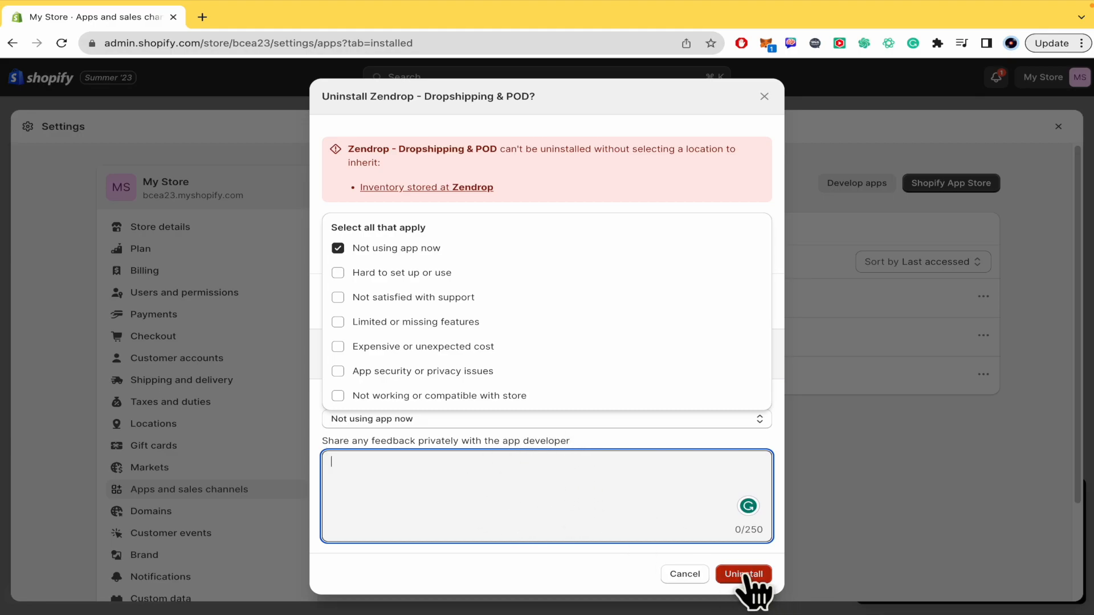
pyautogui.click(743, 574)
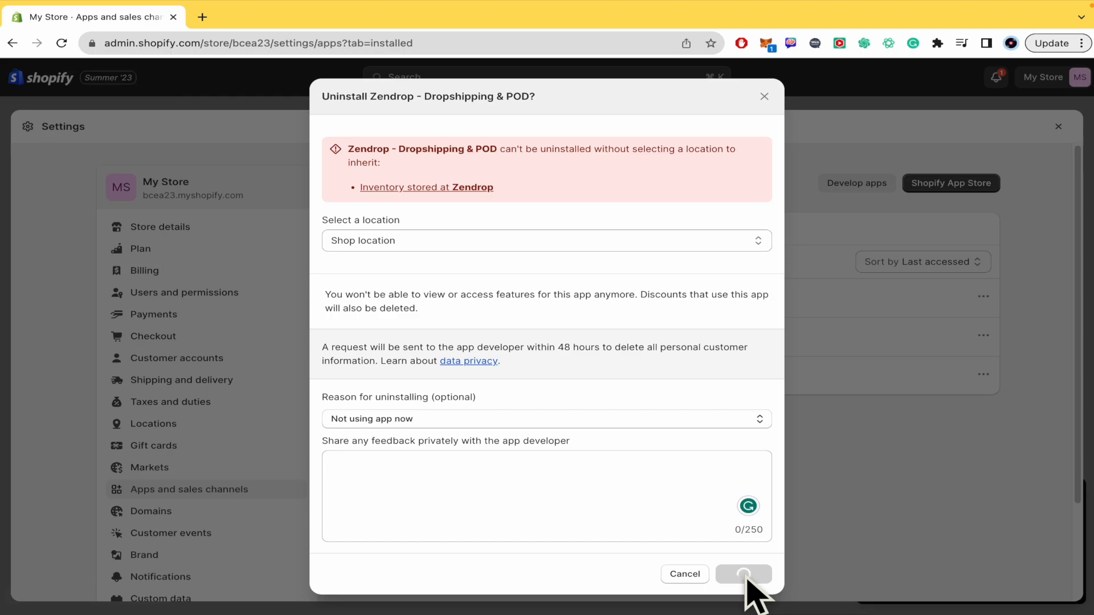
# - Confirm Zendrop's removal, leaving Point of Sale and Online Store, then open the Shopify App Store
pyautogui.click(742, 574)
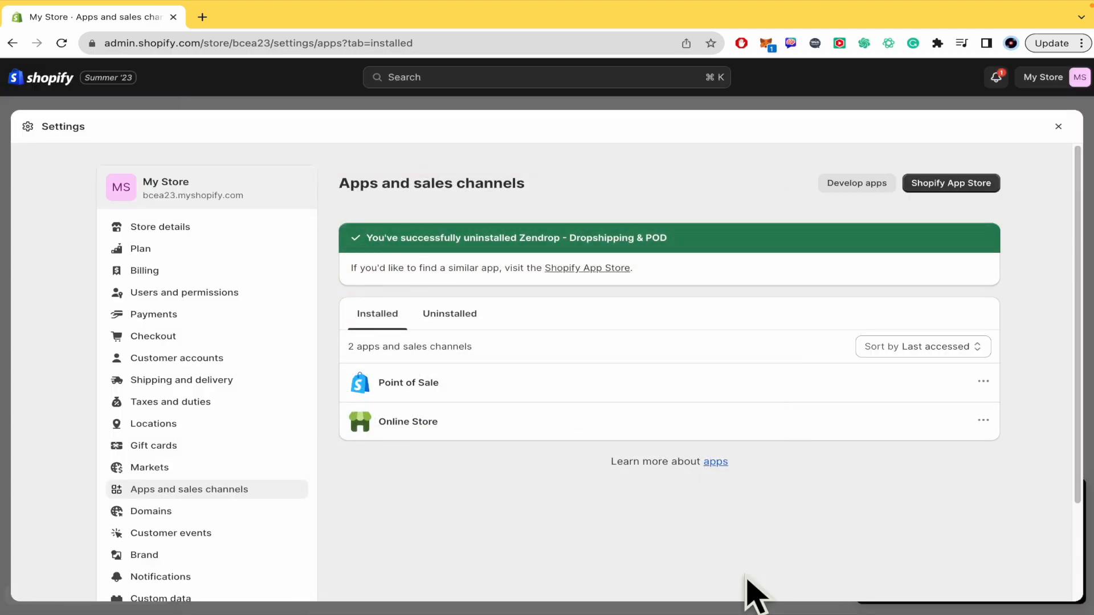
pyautogui.moveTo(719, 519)
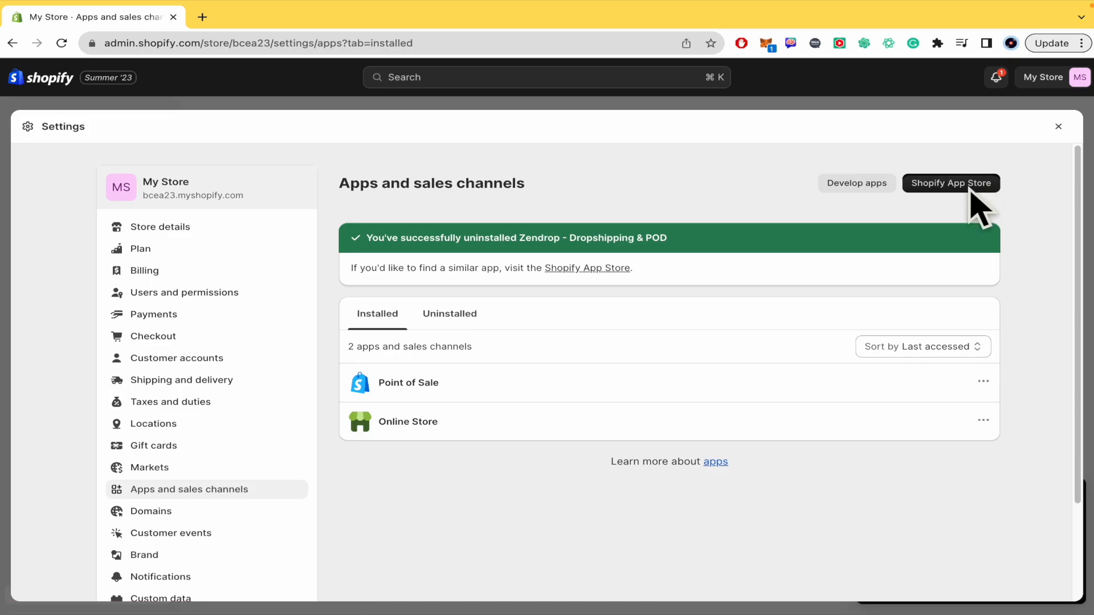
pyautogui.click(951, 183)
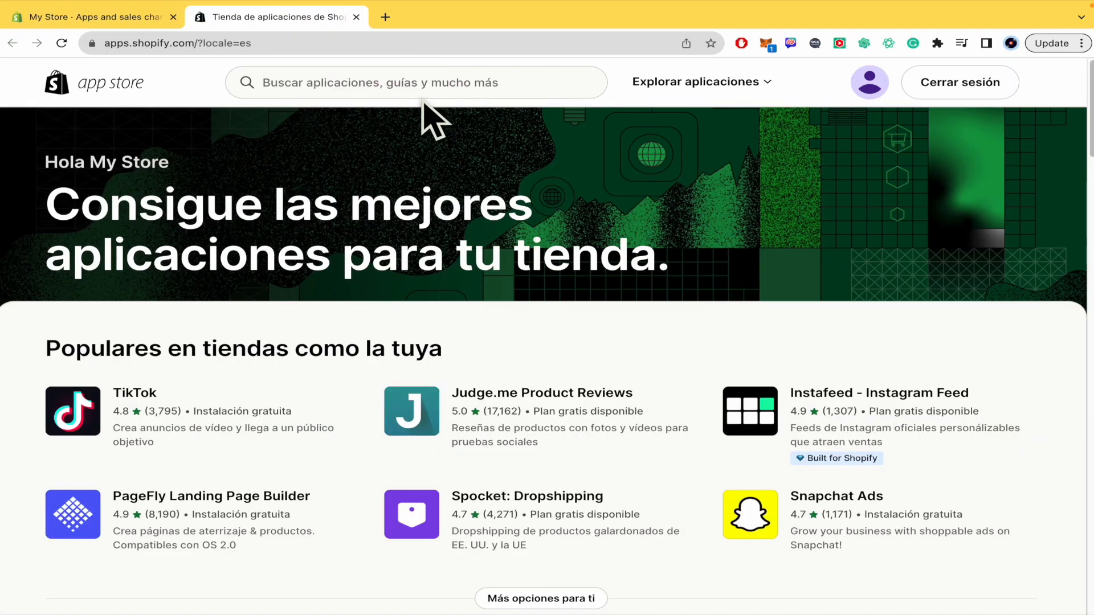
# - Search the App Store for 'zen' and open Zendrop's listing from the results
pyautogui.write('zen')
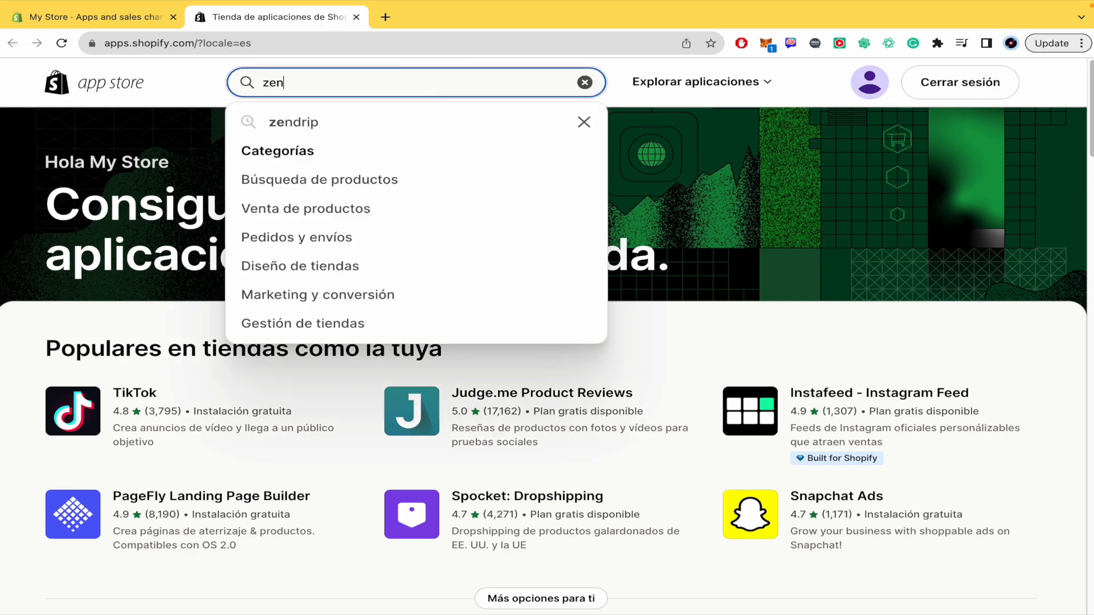
pyautogui.click(294, 122)
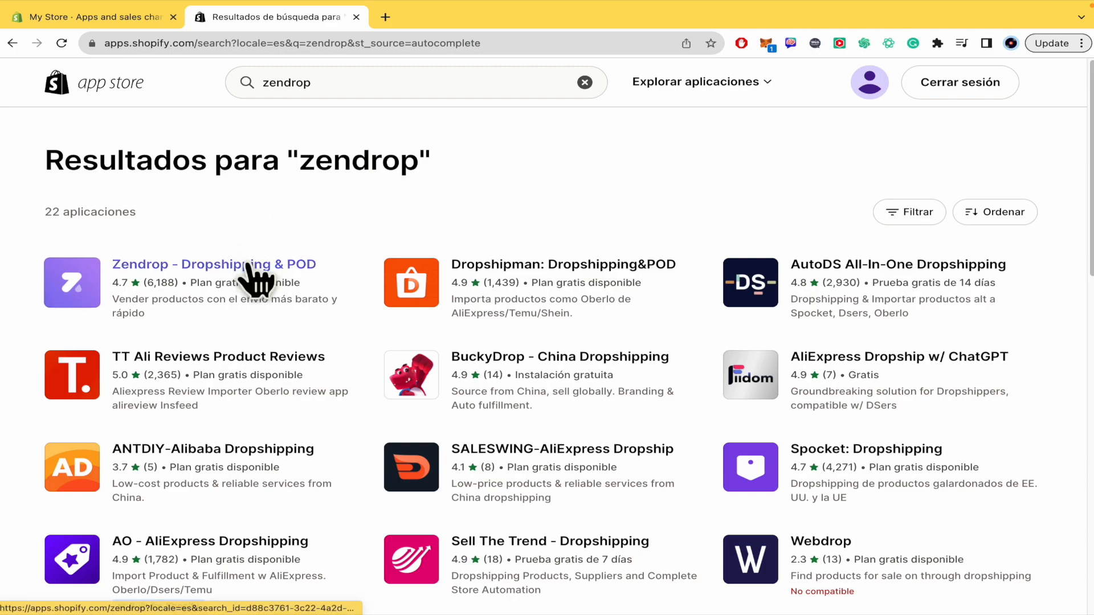
pyautogui.click(214, 264)
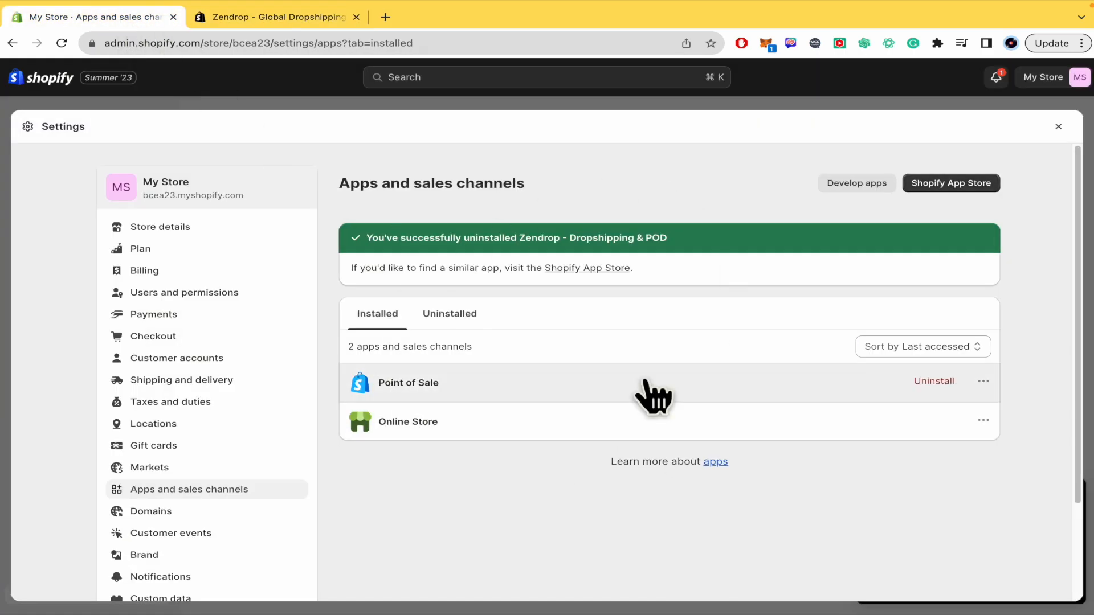
pyautogui.moveTo(541, 499)
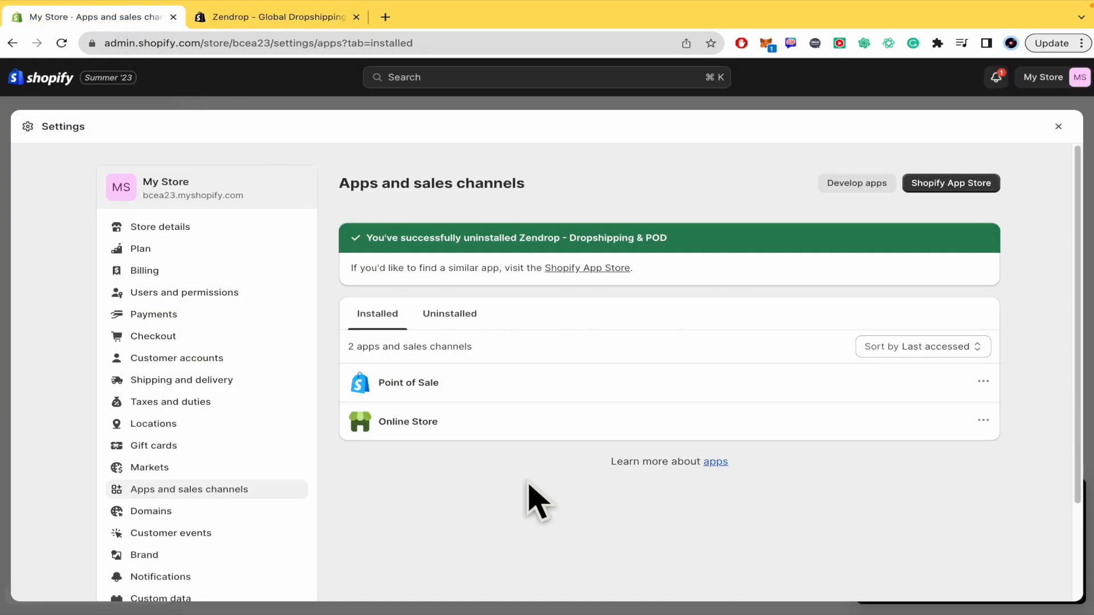